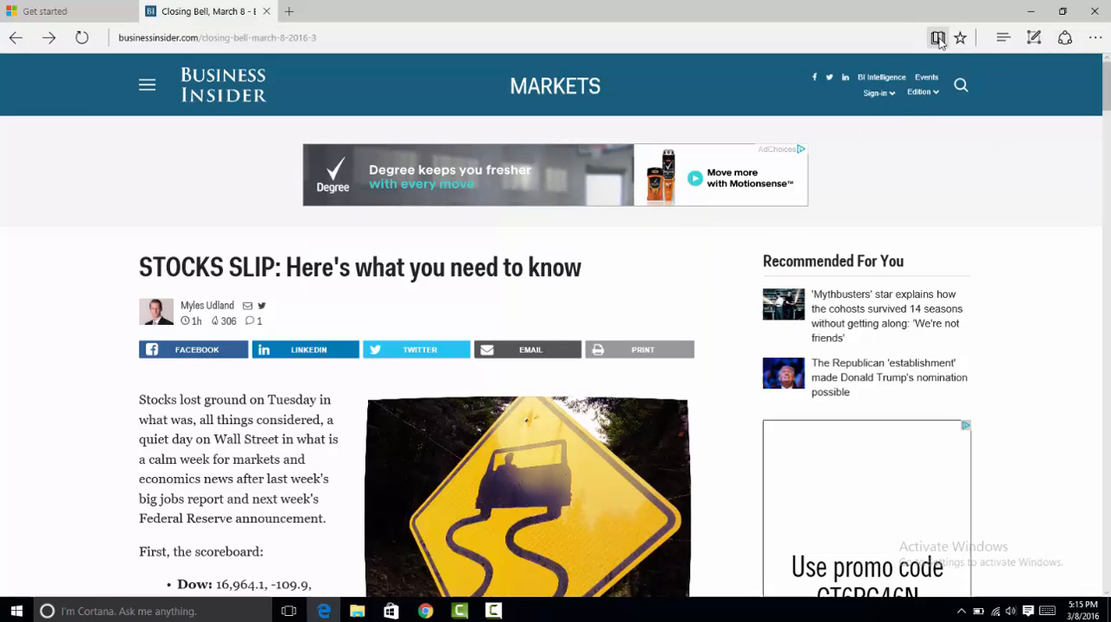
mouse_move(937, 38)
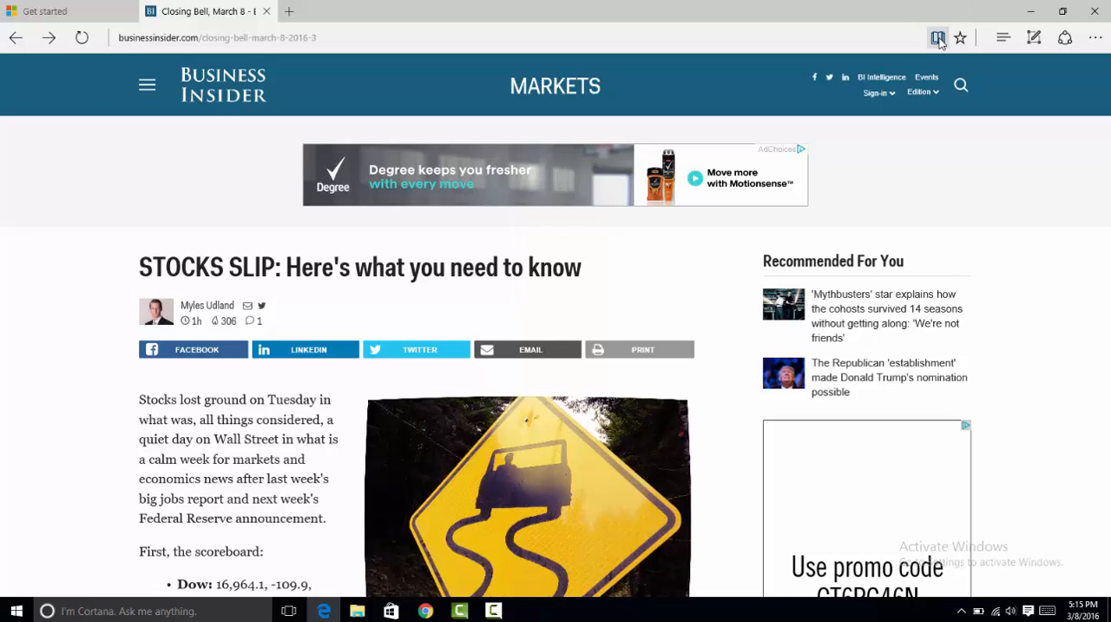
Switch the STOCKS SLIP article to reading view and scroll through the simplified text
left_click(937, 38)
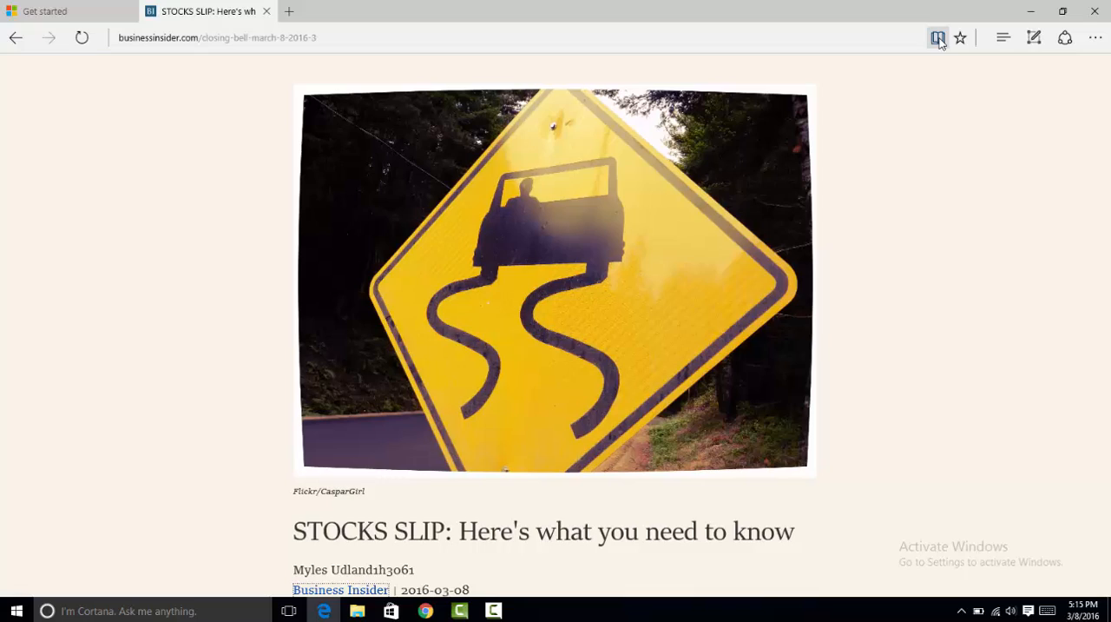
scroll("down", 3)
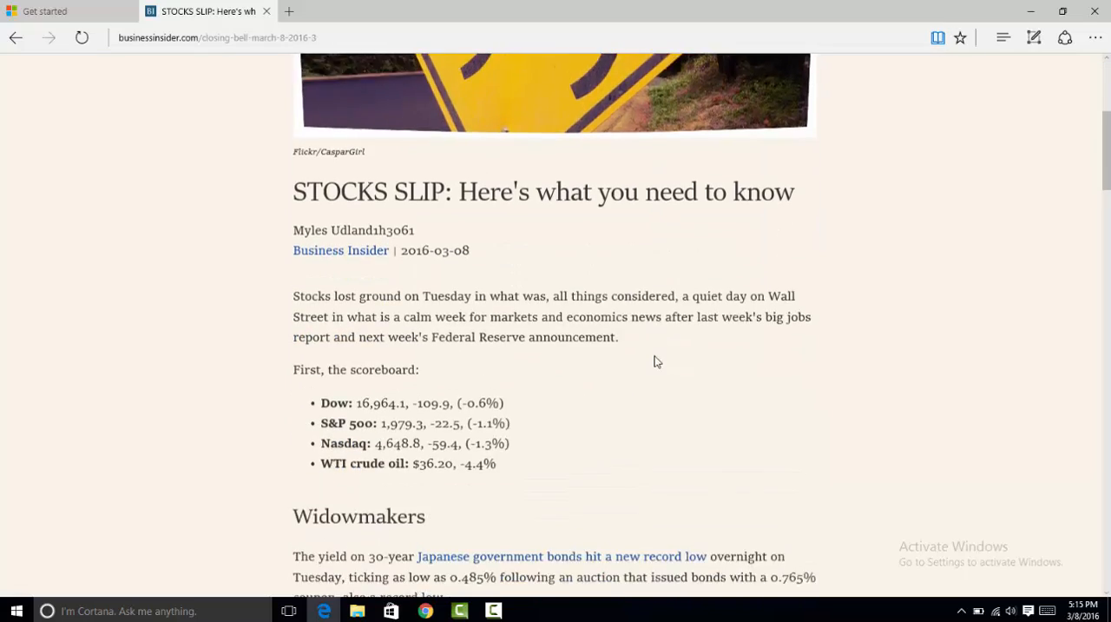
scroll("down", 3)
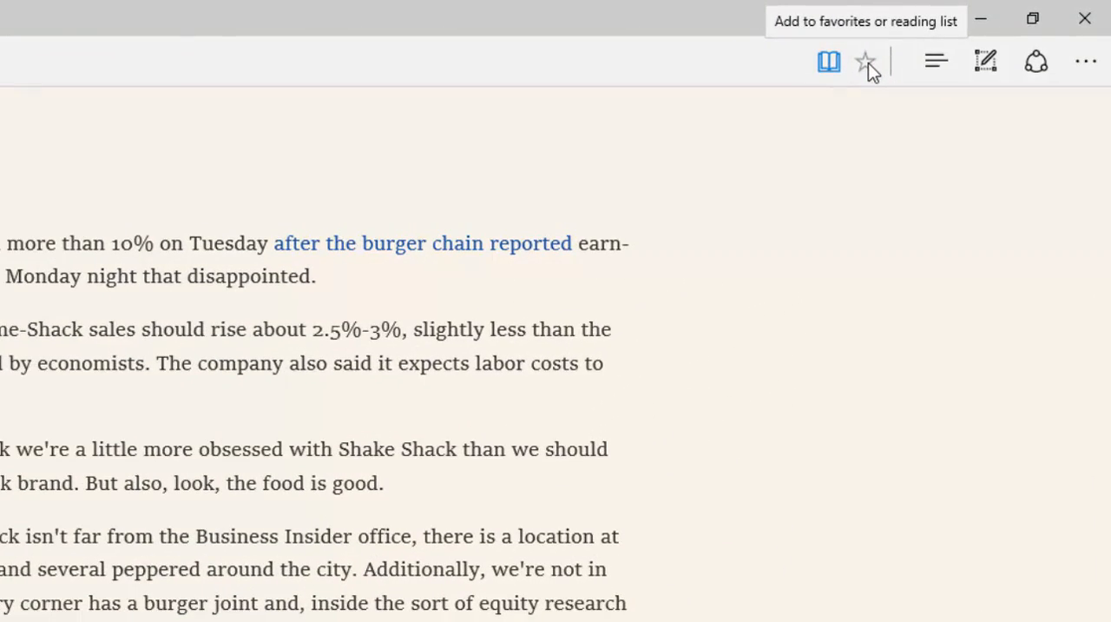
Open the save panel, glance at Favorites, then choose the Reading list option
left_click(865, 62)
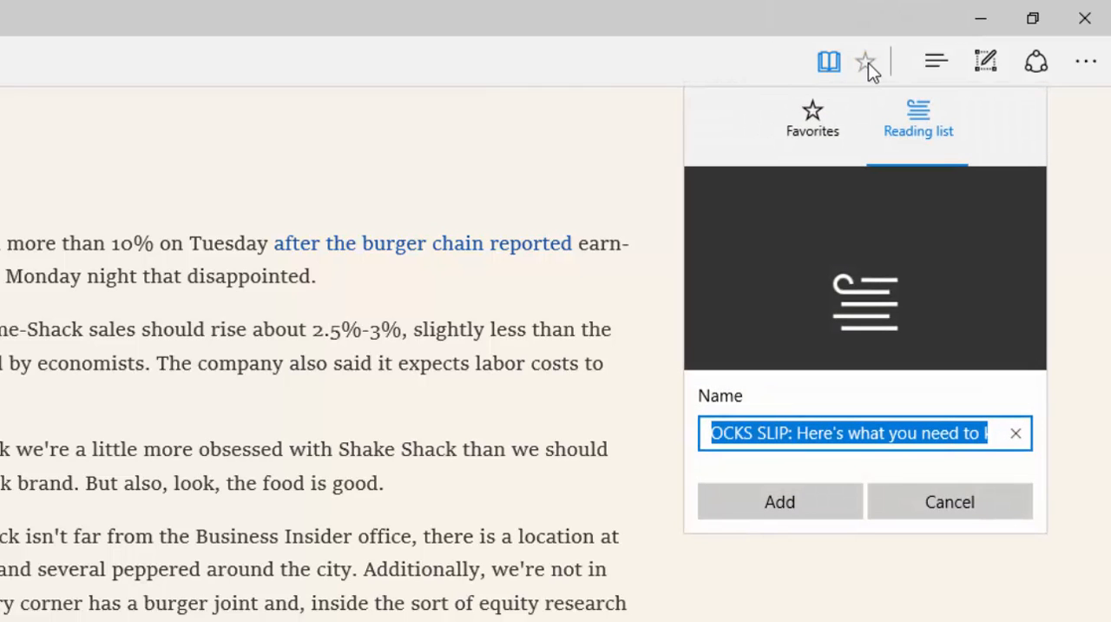
left_click(812, 119)
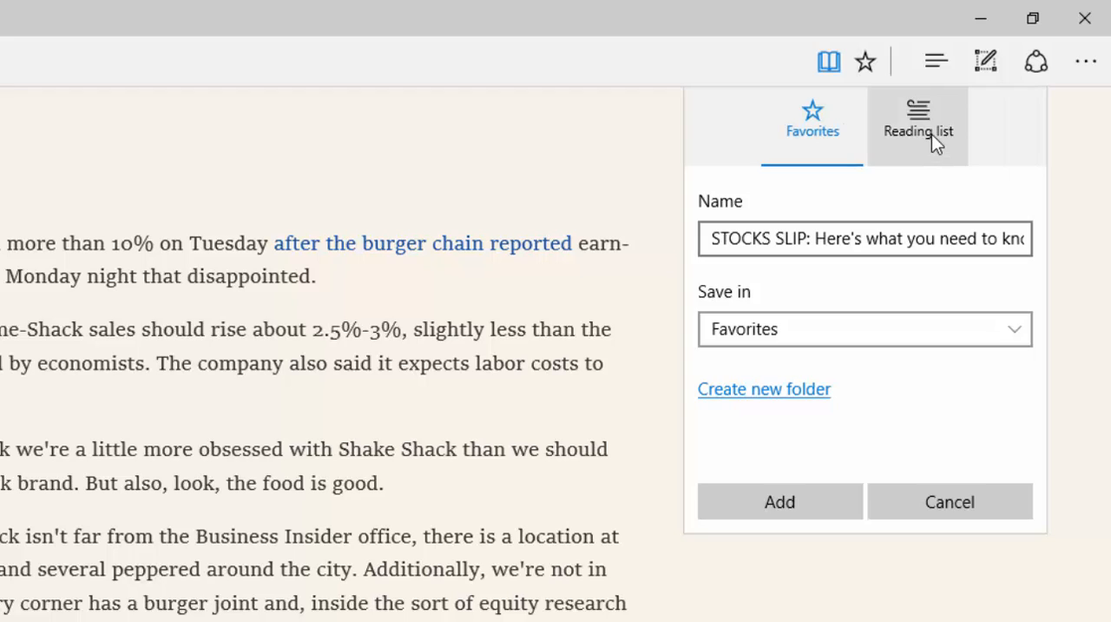
left_click(918, 122)
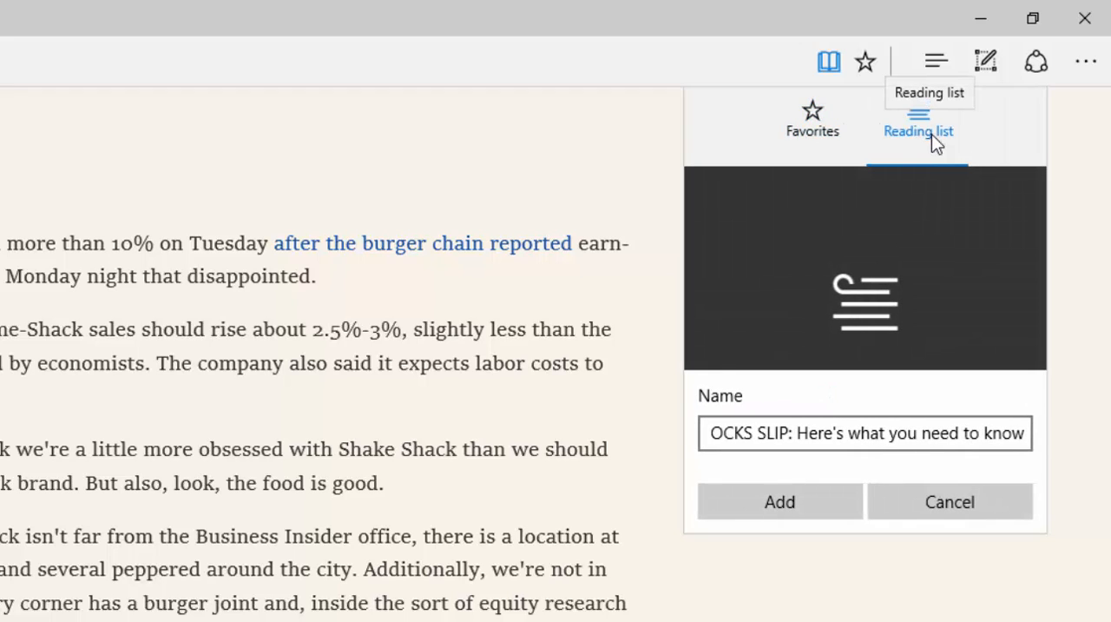
mouse_move(790, 350)
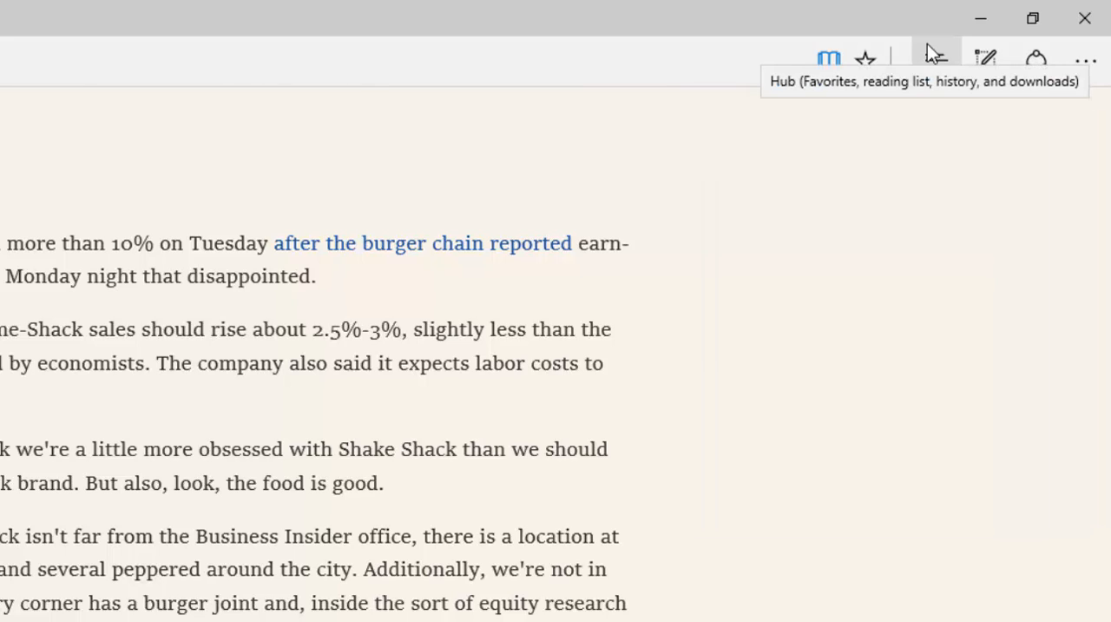
Browse the hub's Reading list, History and Downloads sections
left_click(935, 61)
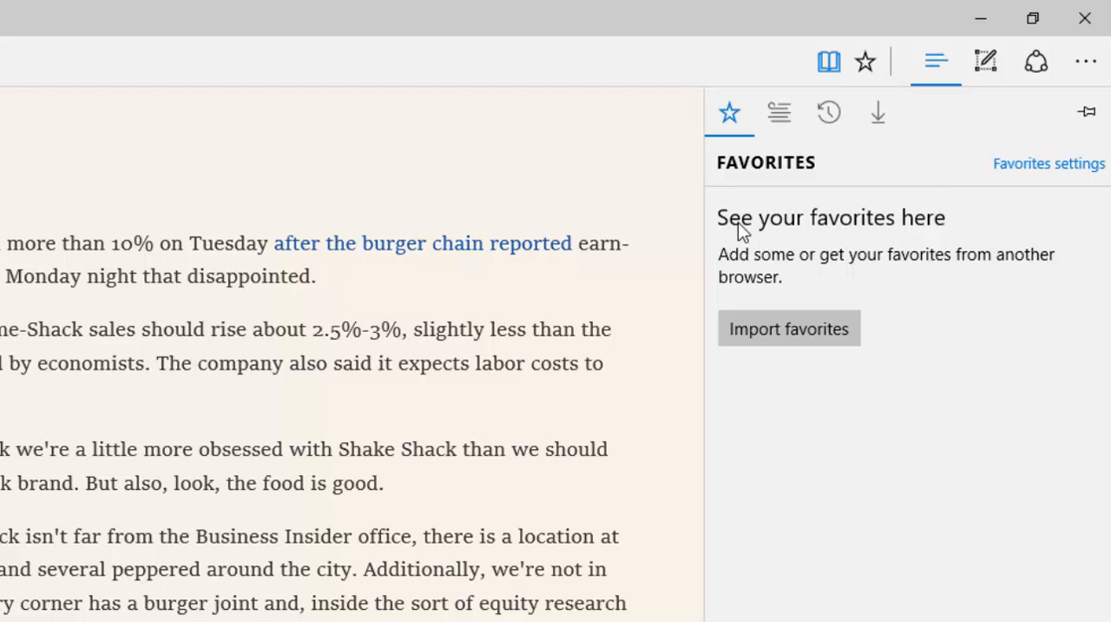
left_click(778, 112)
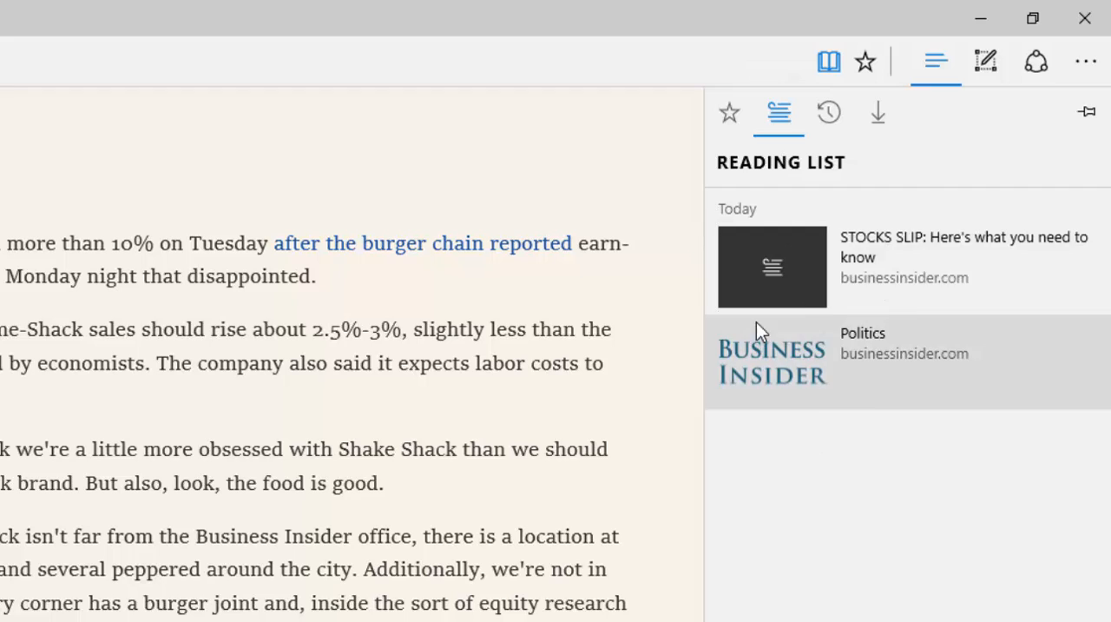
mouse_move(849, 257)
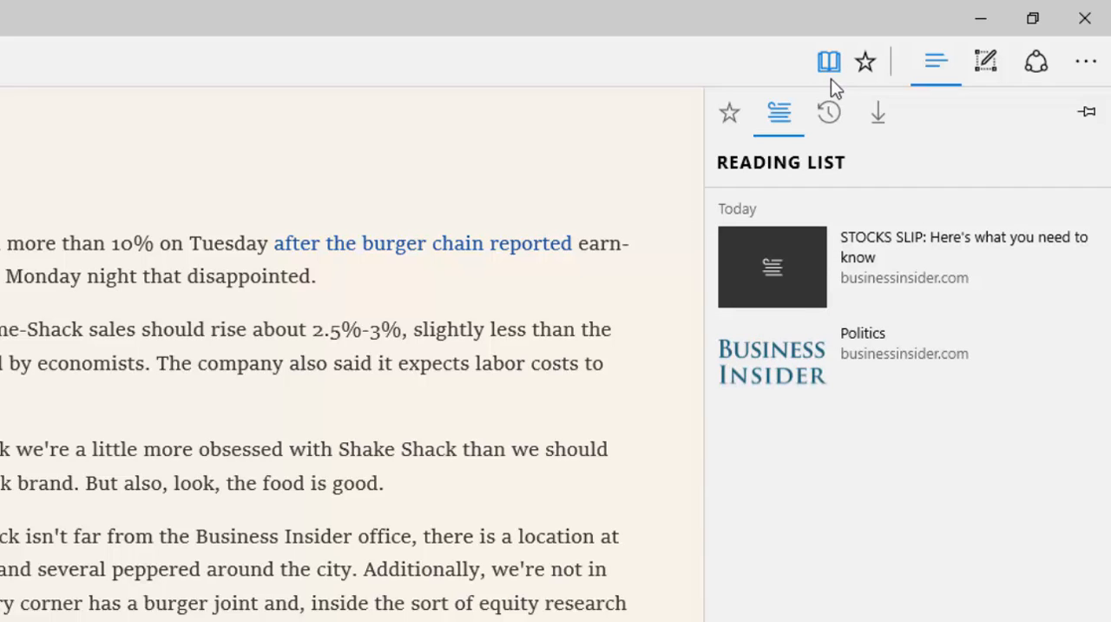
left_click(828, 112)
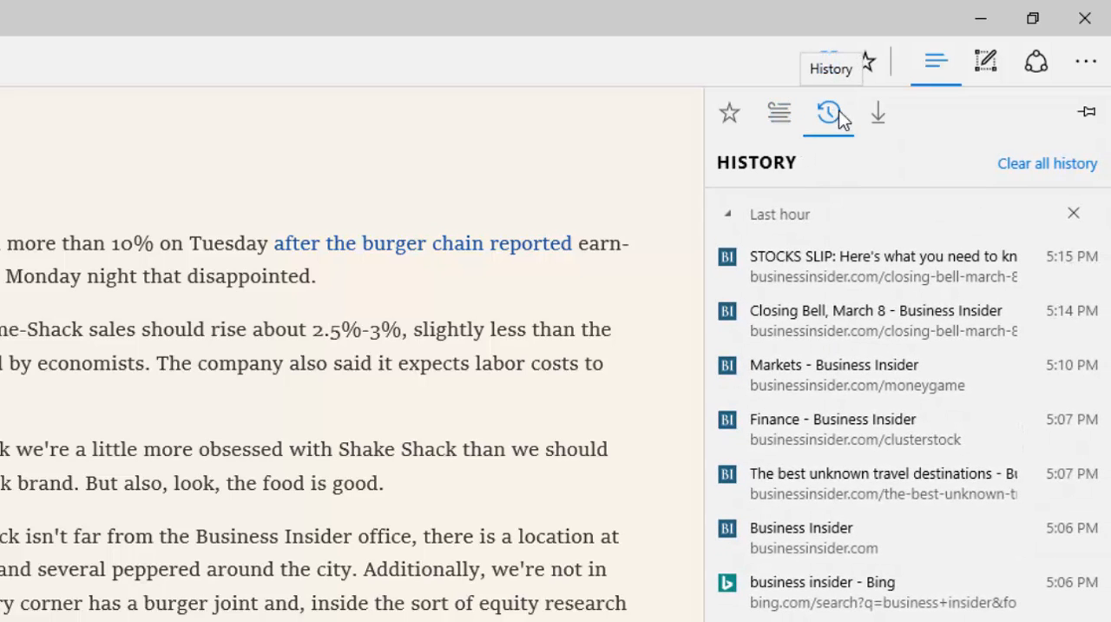
left_click(877, 112)
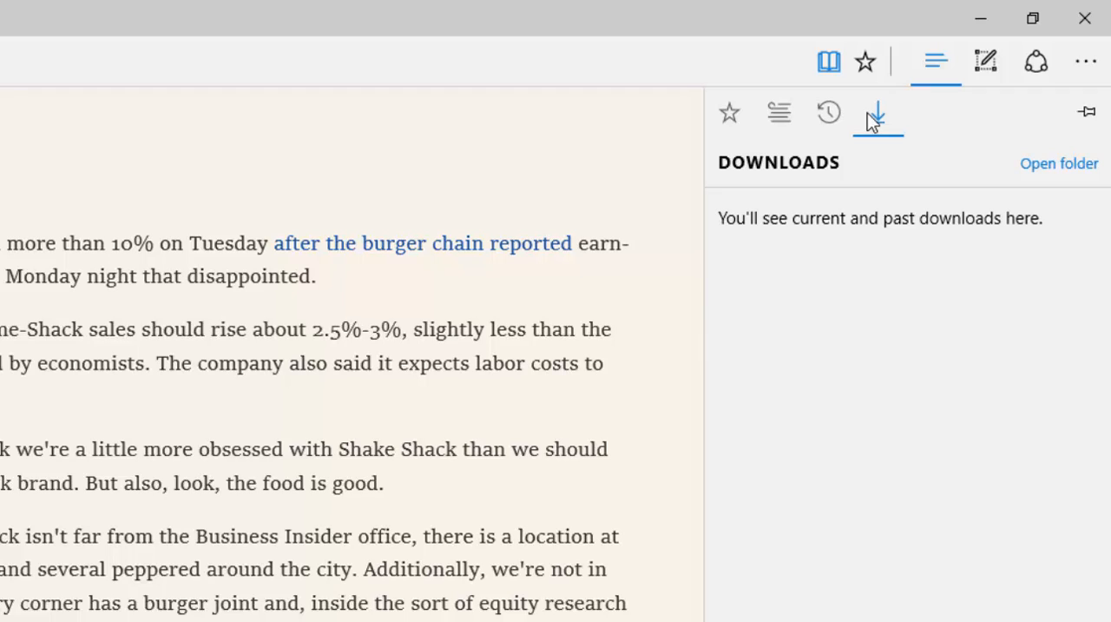
mouse_move(890, 132)
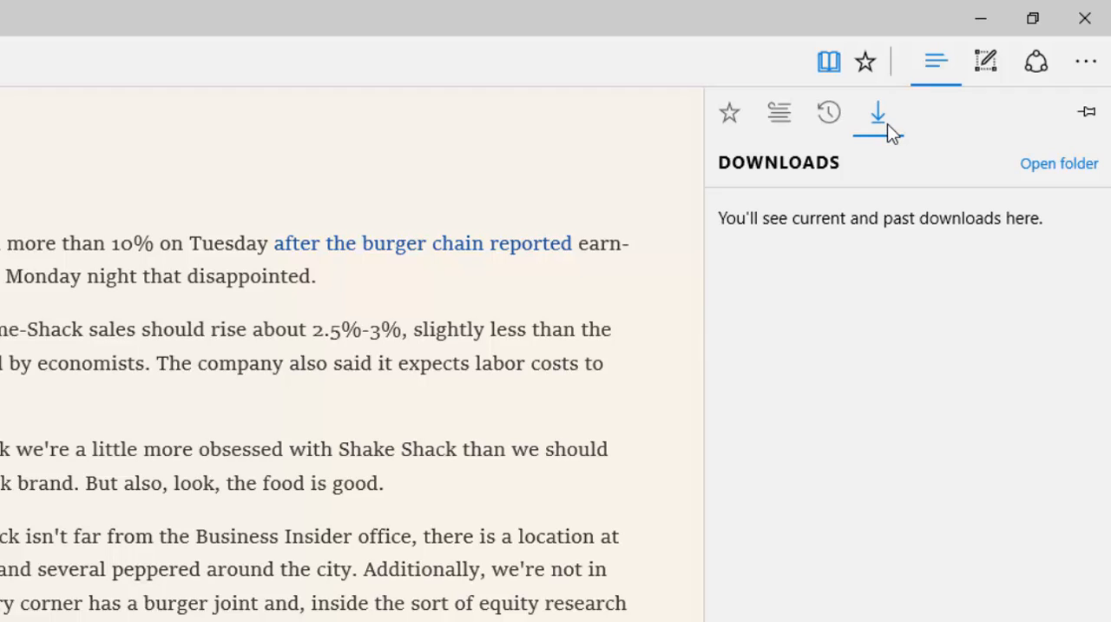
mouse_move(964, 122)
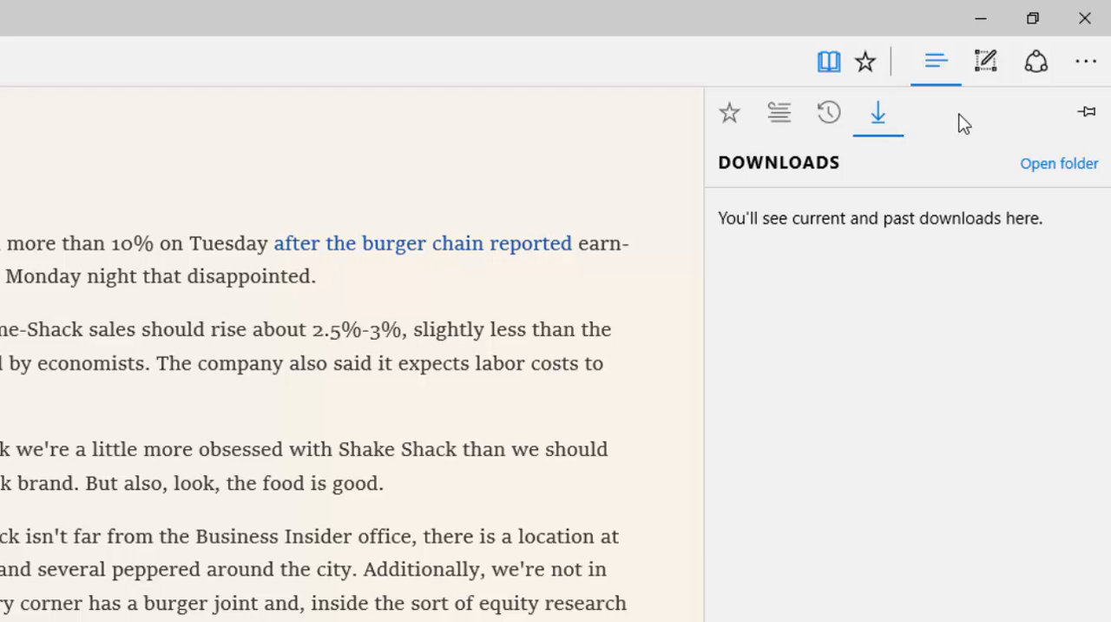
mouse_move(903, 305)
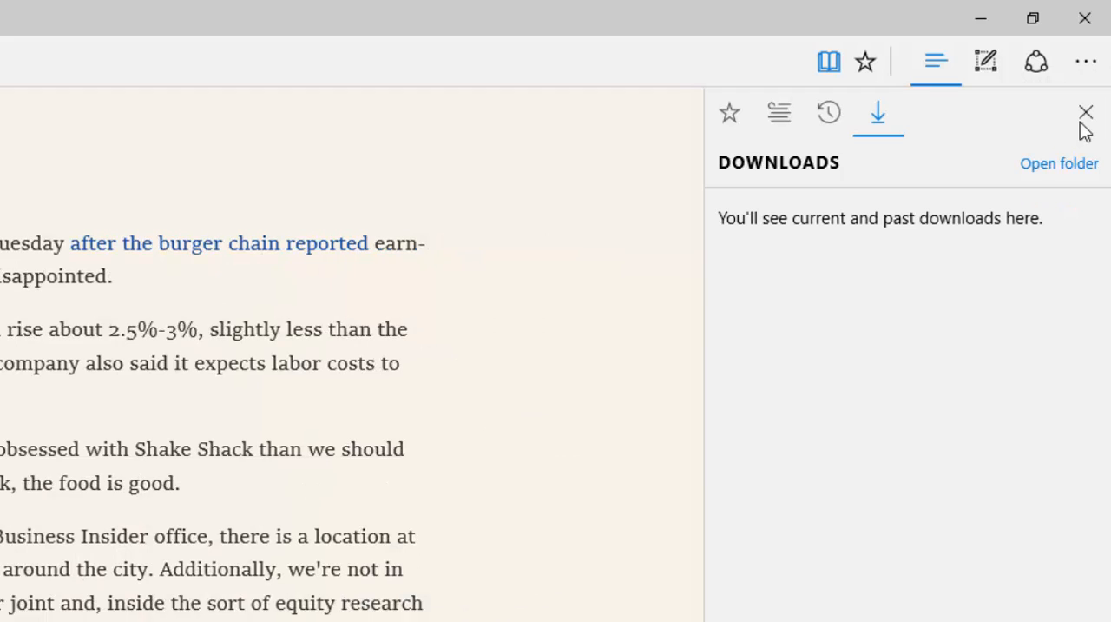
mouse_move(985, 116)
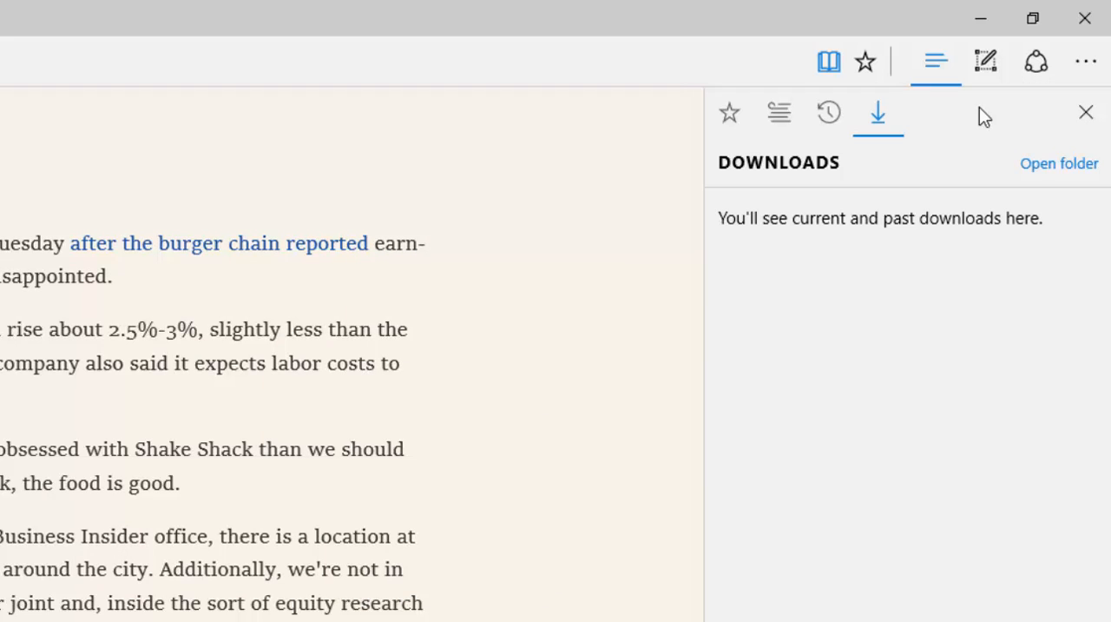
mouse_move(1085, 112)
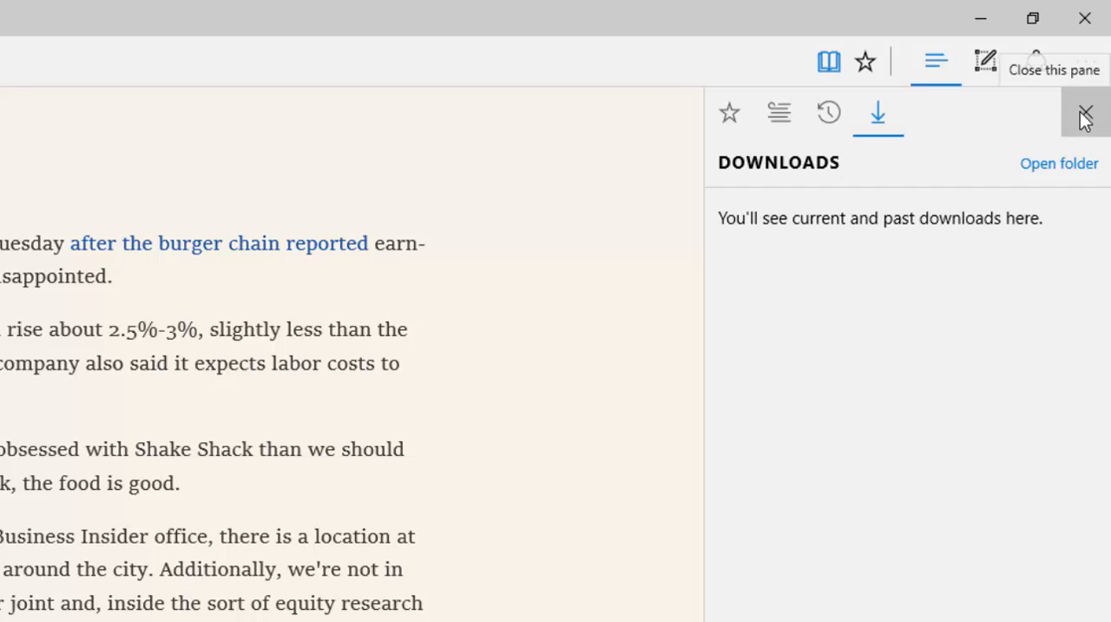
Close the downloads pane, scroll the article, and enter web note mode
left_click(1084, 113)
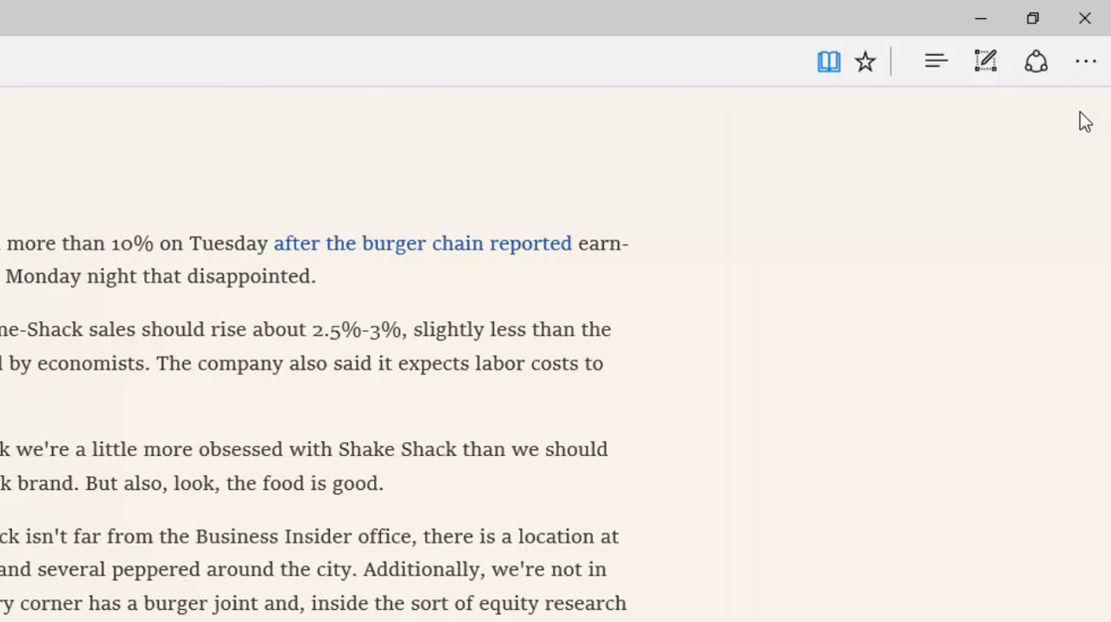
mouse_move(985, 61)
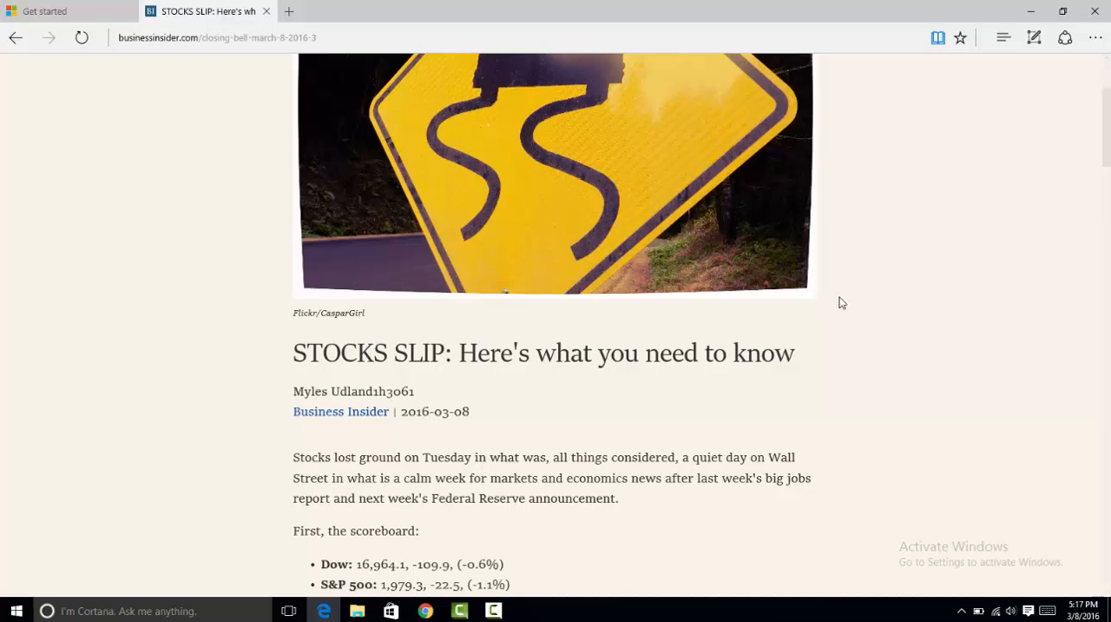
scroll("down", 3)
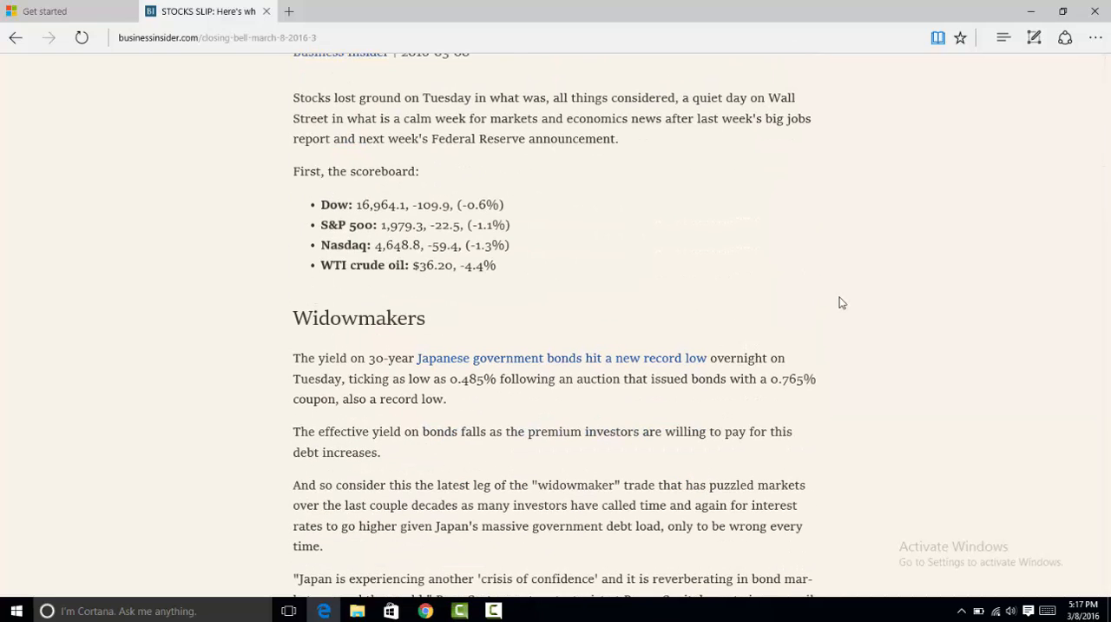
left_click(1032, 38)
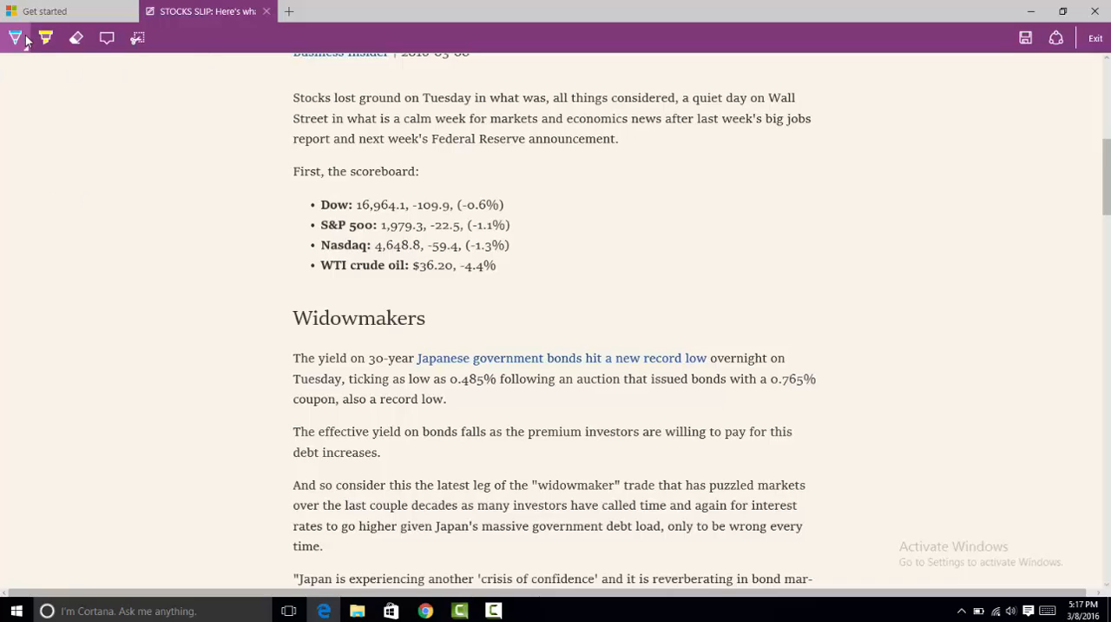
Select the Pen in the Web Note toolbar for orange ink marks
left_click(45, 37)
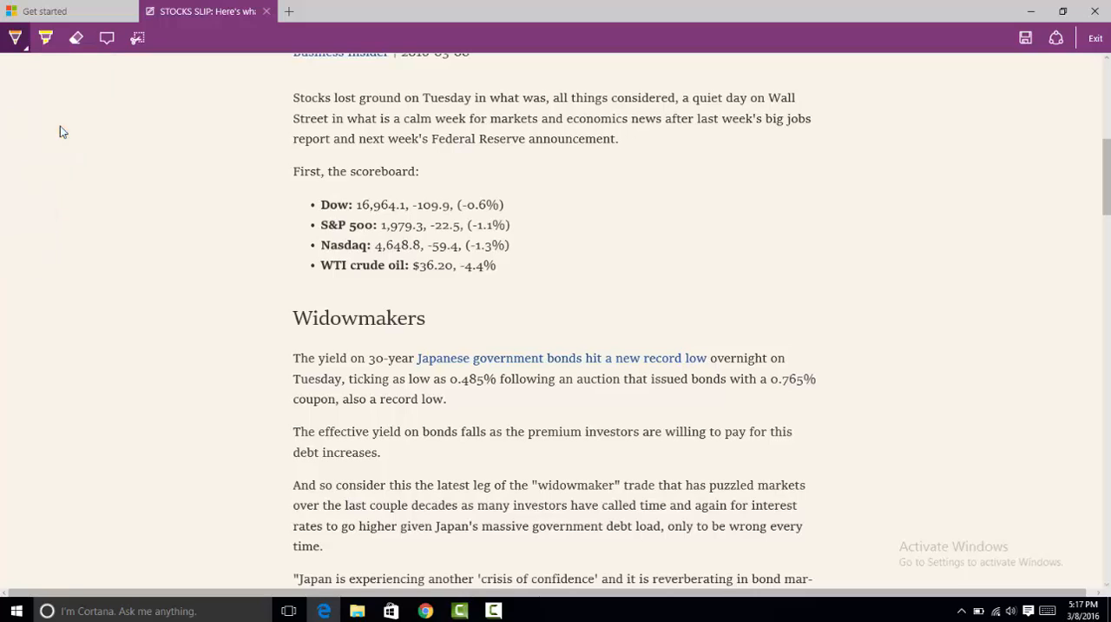
mouse_move(280, 161)
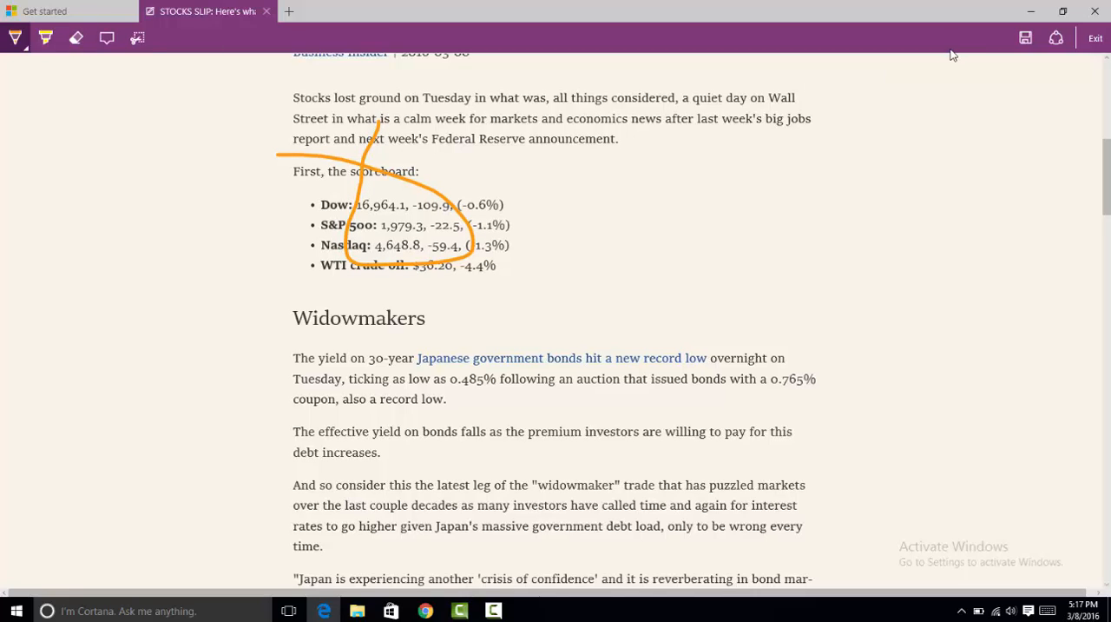
mouse_move(1025, 37)
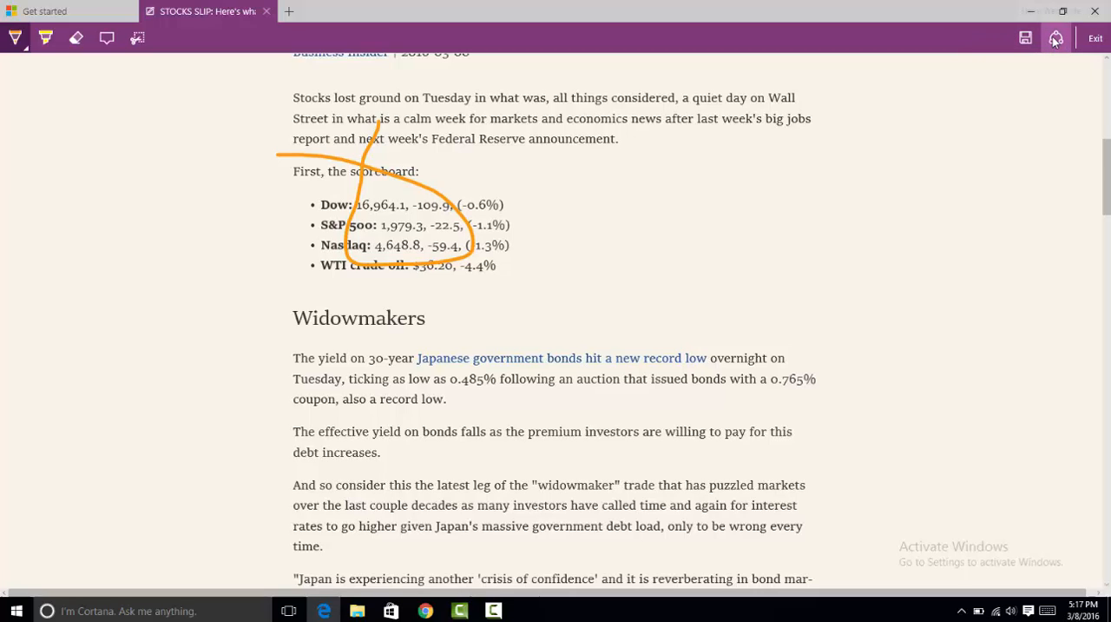
mouse_move(1056, 38)
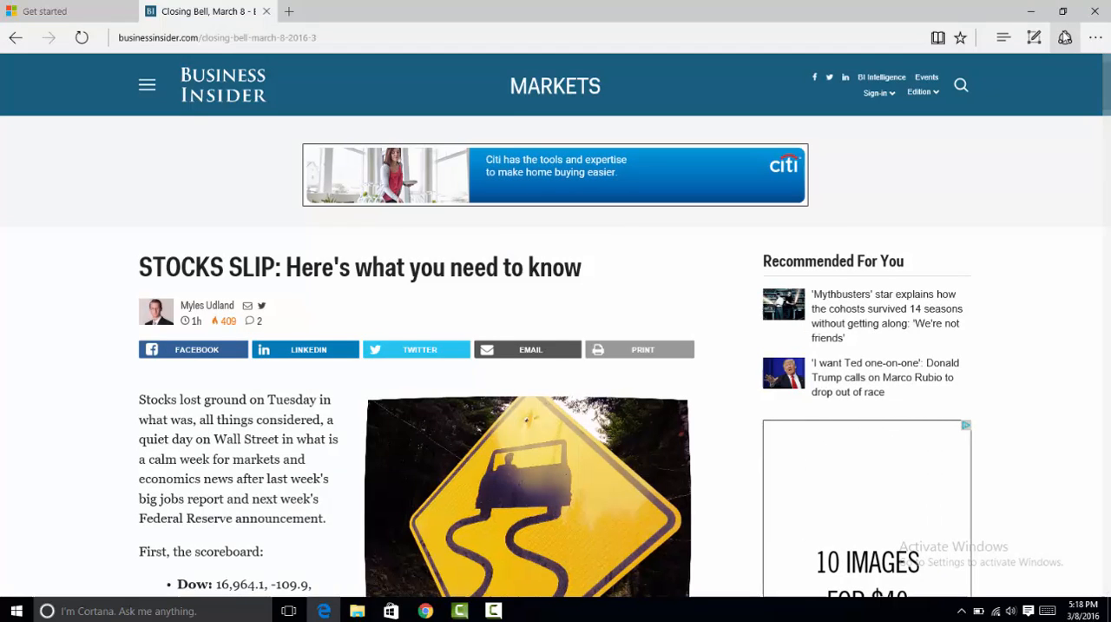
mouse_move(1034, 37)
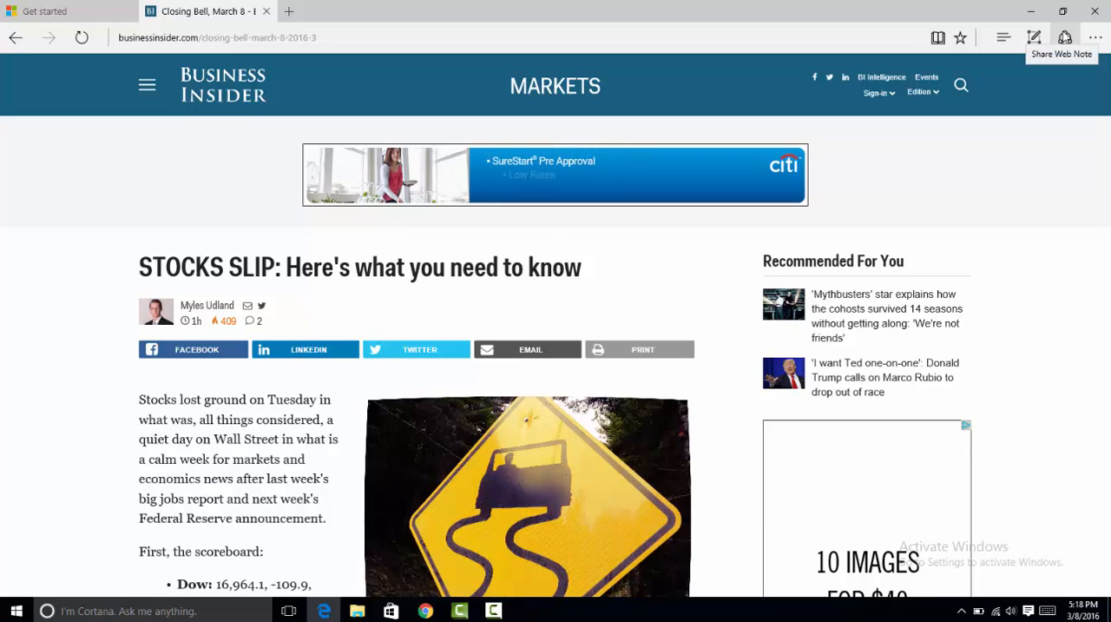
left_click(1034, 37)
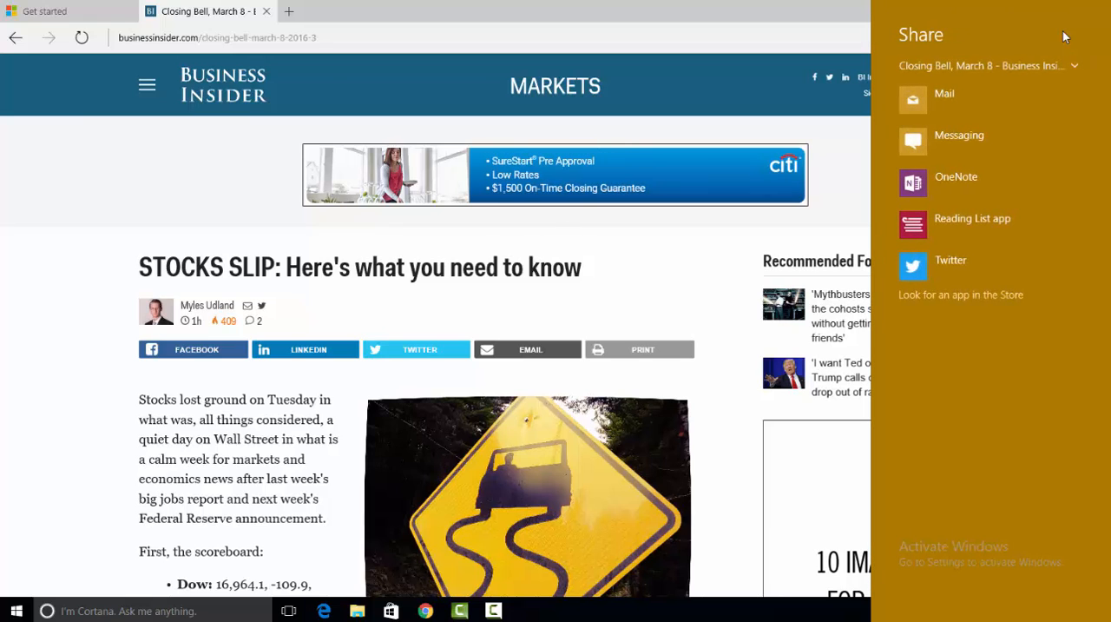
mouse_move(985, 16)
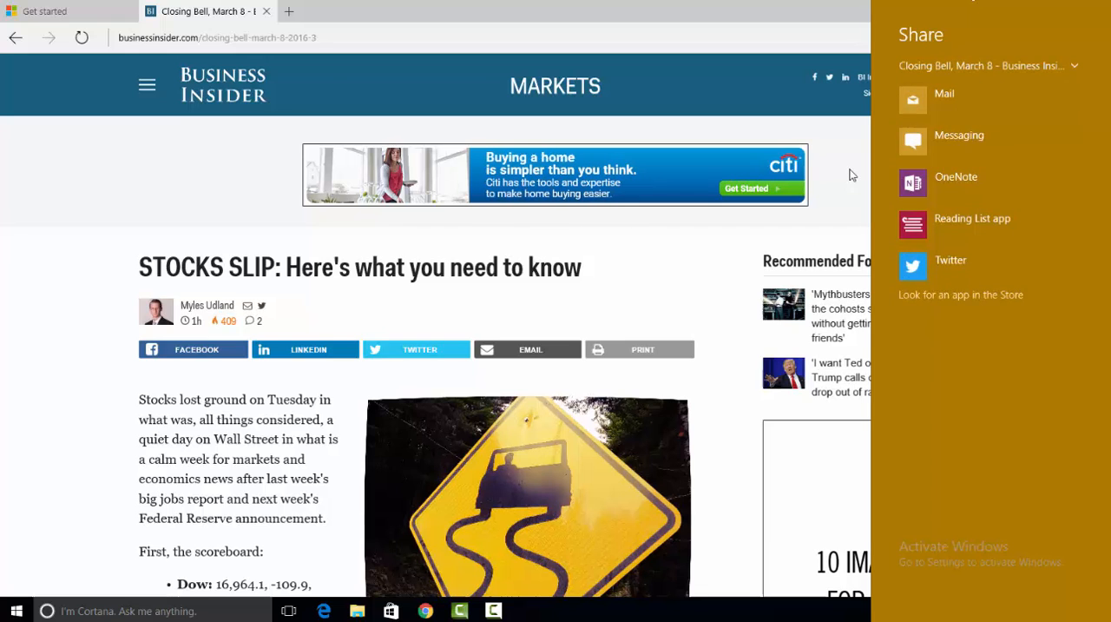
left_click(1090, 37)
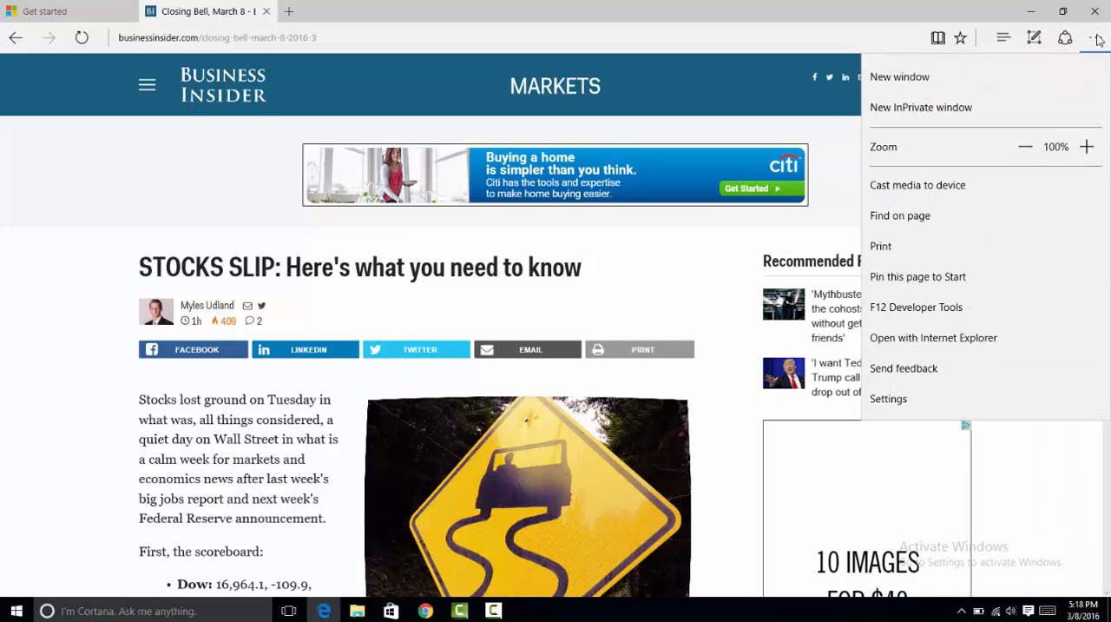
mouse_move(972, 94)
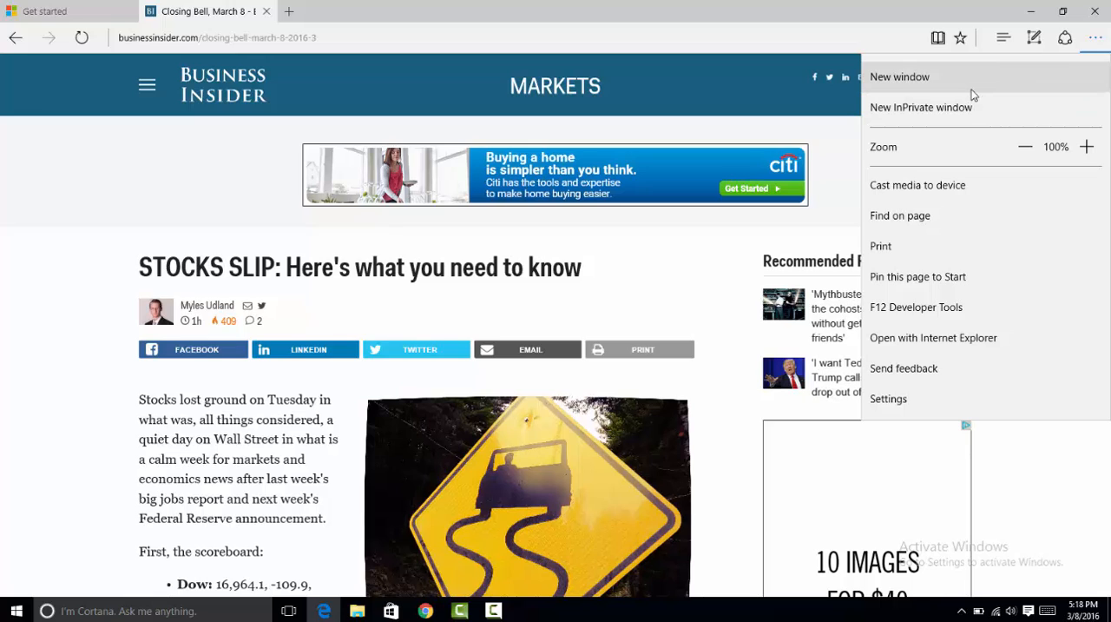
mouse_move(896, 119)
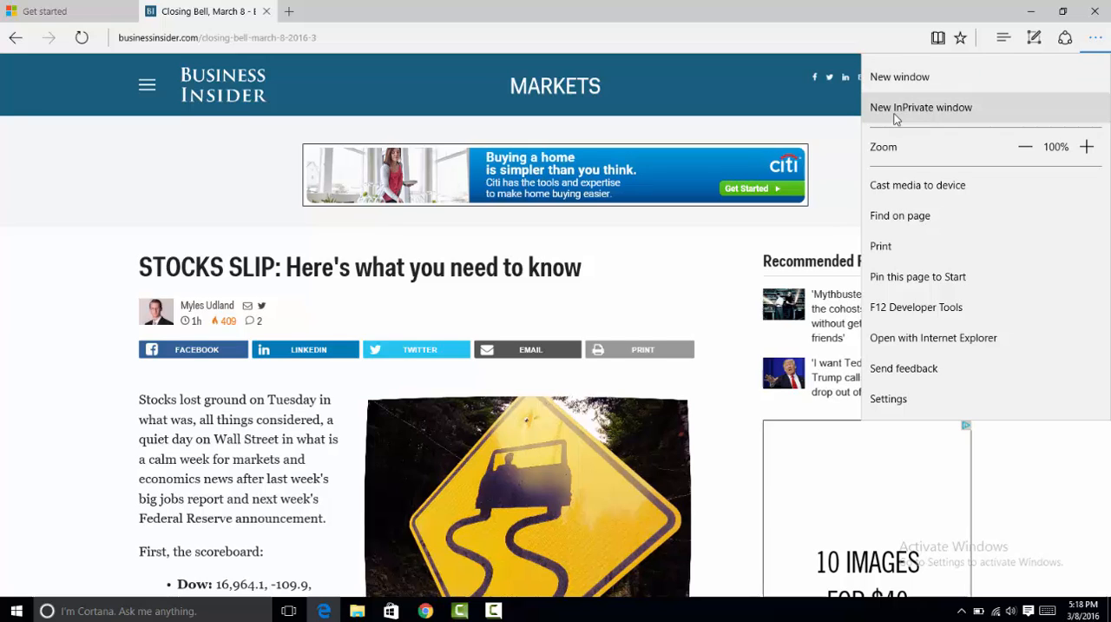
mouse_move(933, 338)
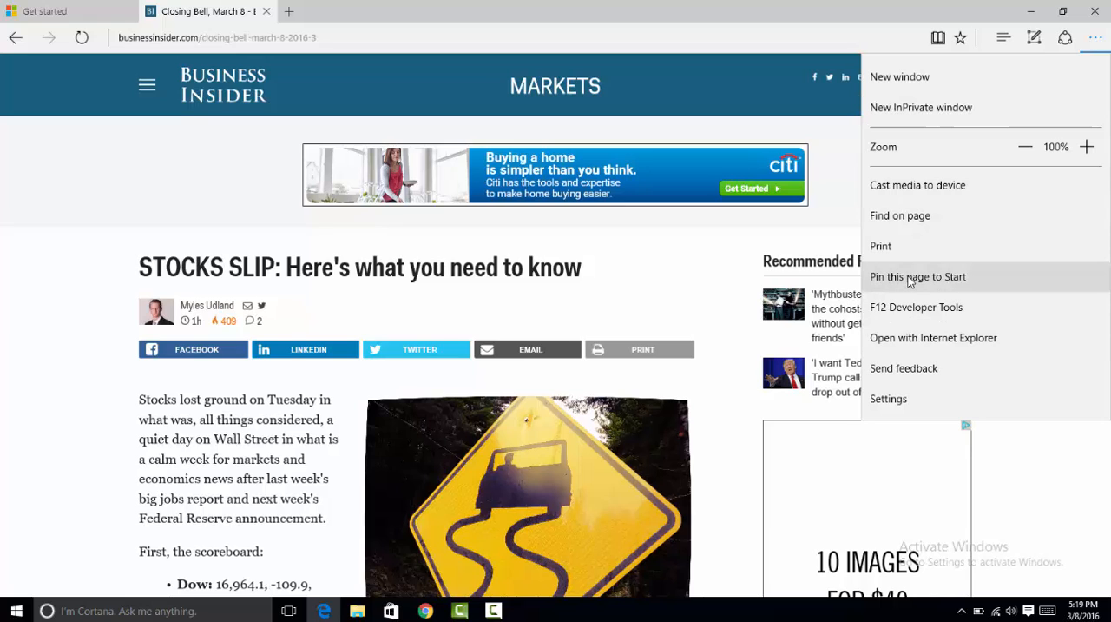
mouse_move(827, 200)
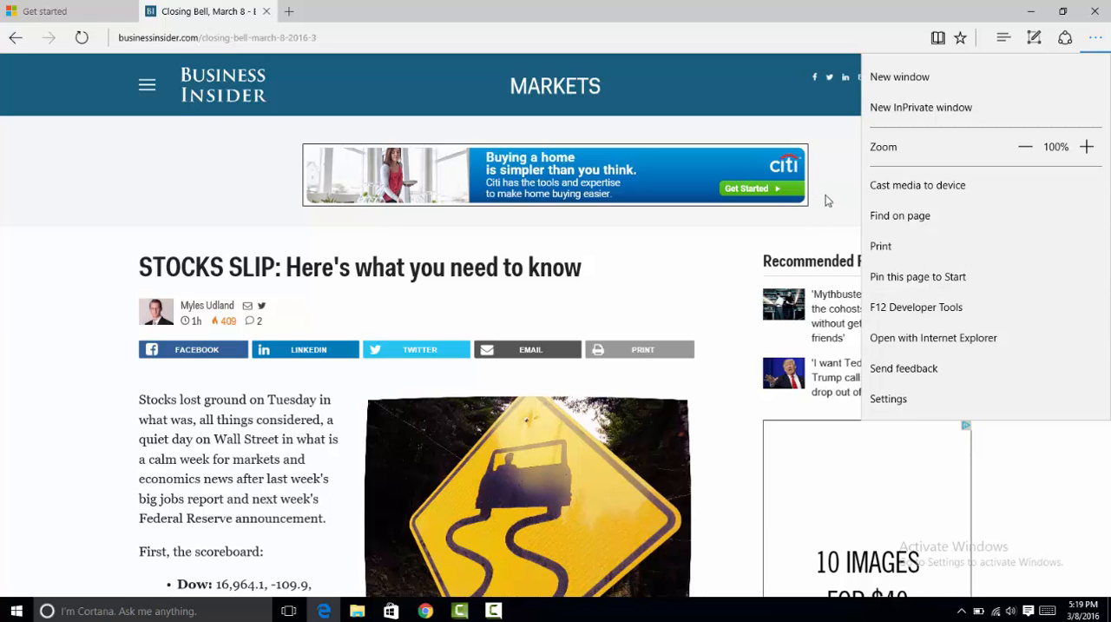
left_click(828, 200)
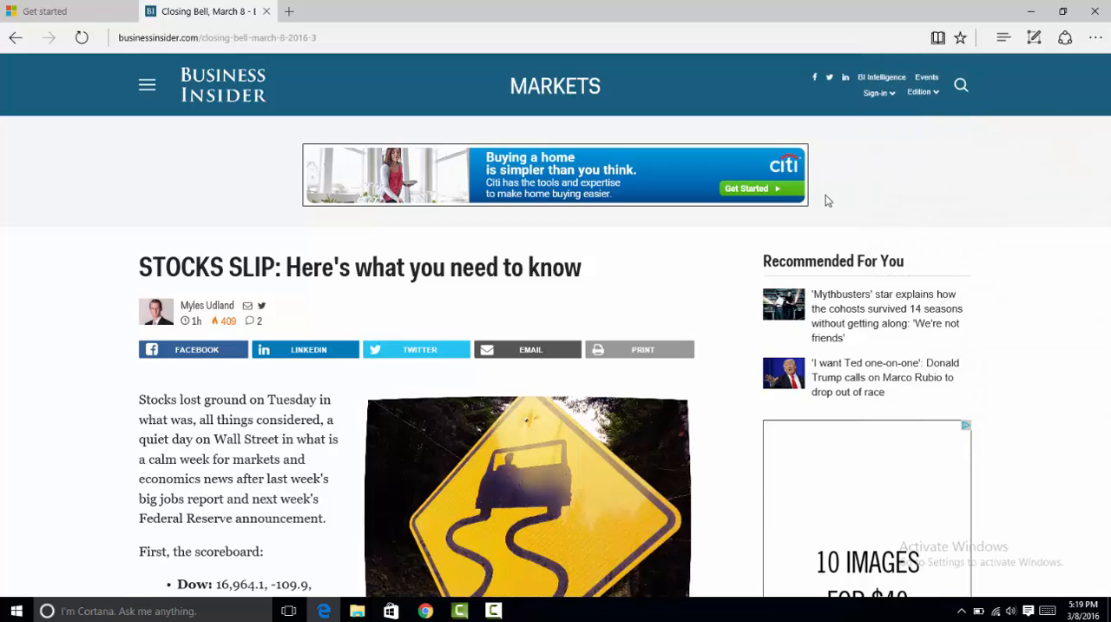